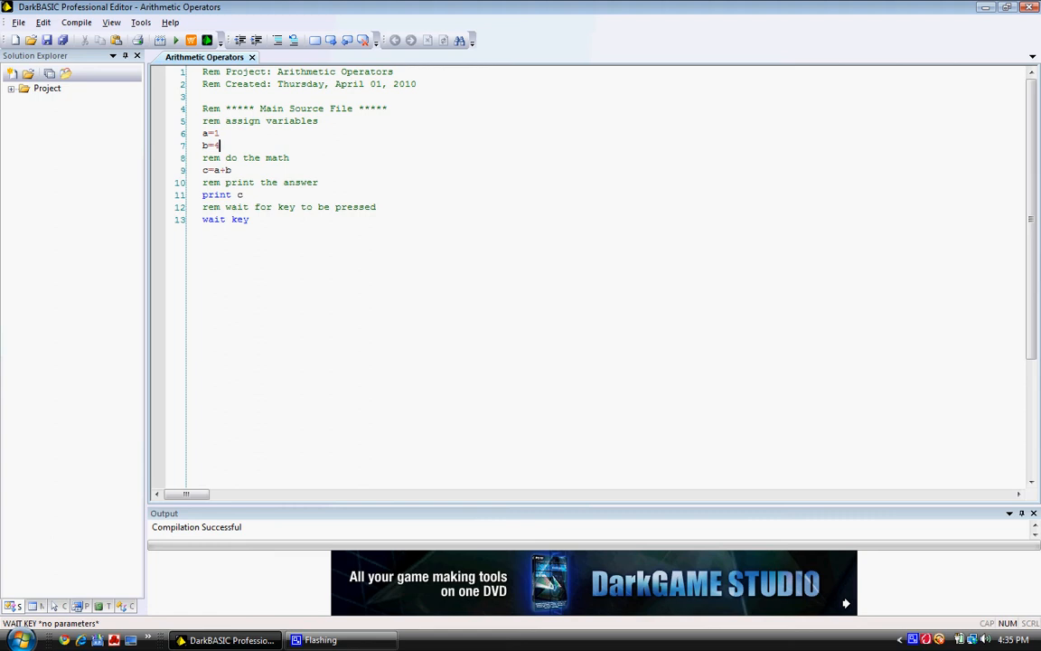
Delete the a= and b= assignment lines, leaving the cursor on the emptied line 6
left_click_drag(202, 119, 220, 144)
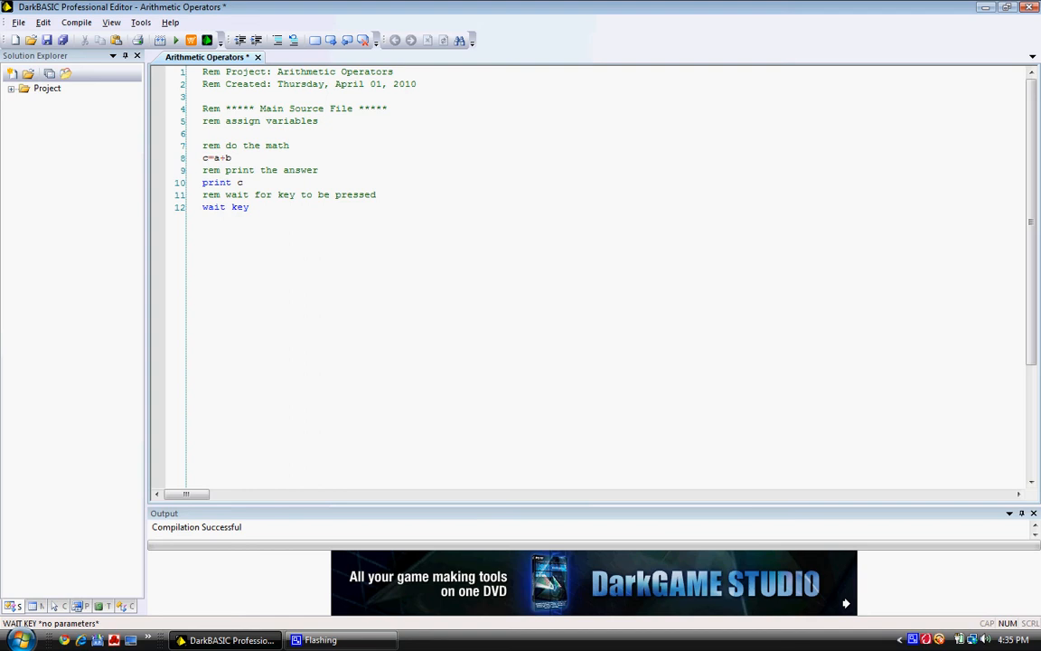
left_click(202, 134)
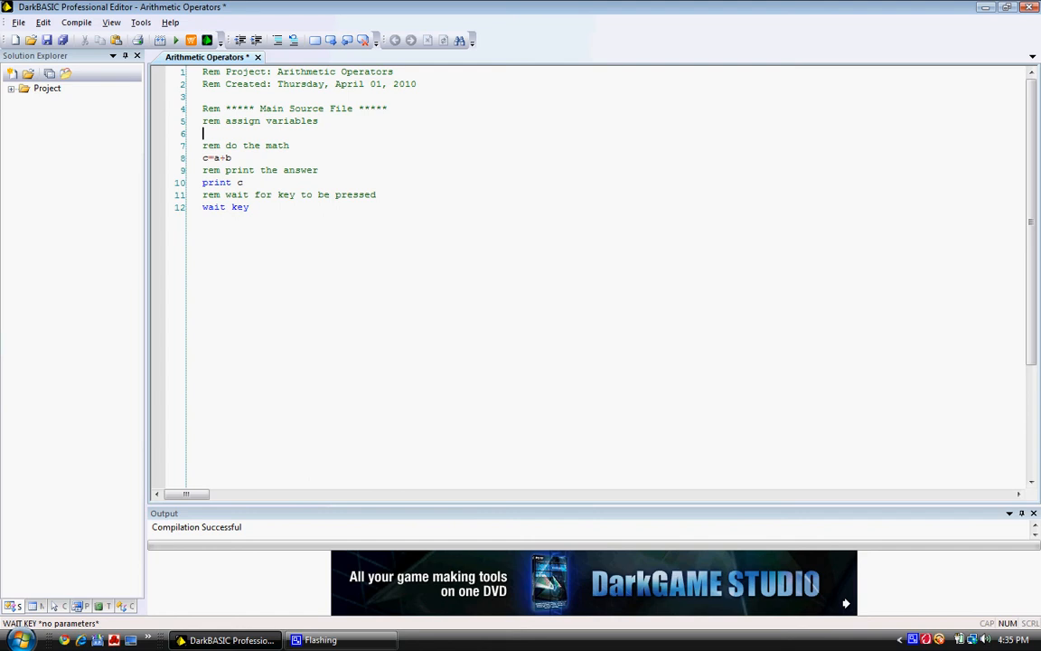
Write line 6 as input "First Number>";v1 and begin the next input line
type("input")
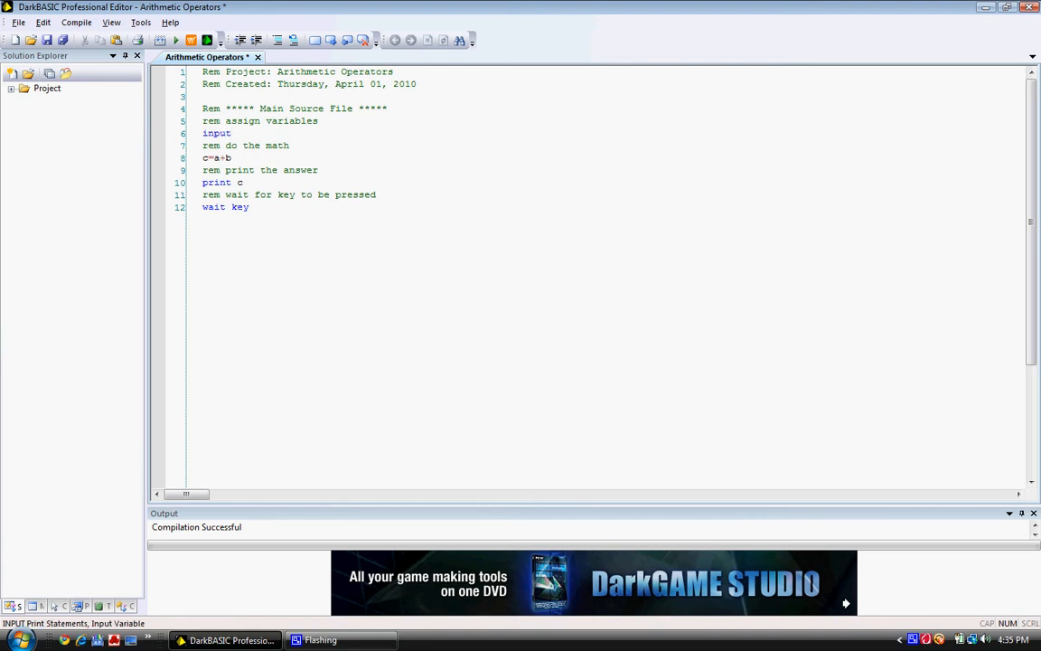
type("input")
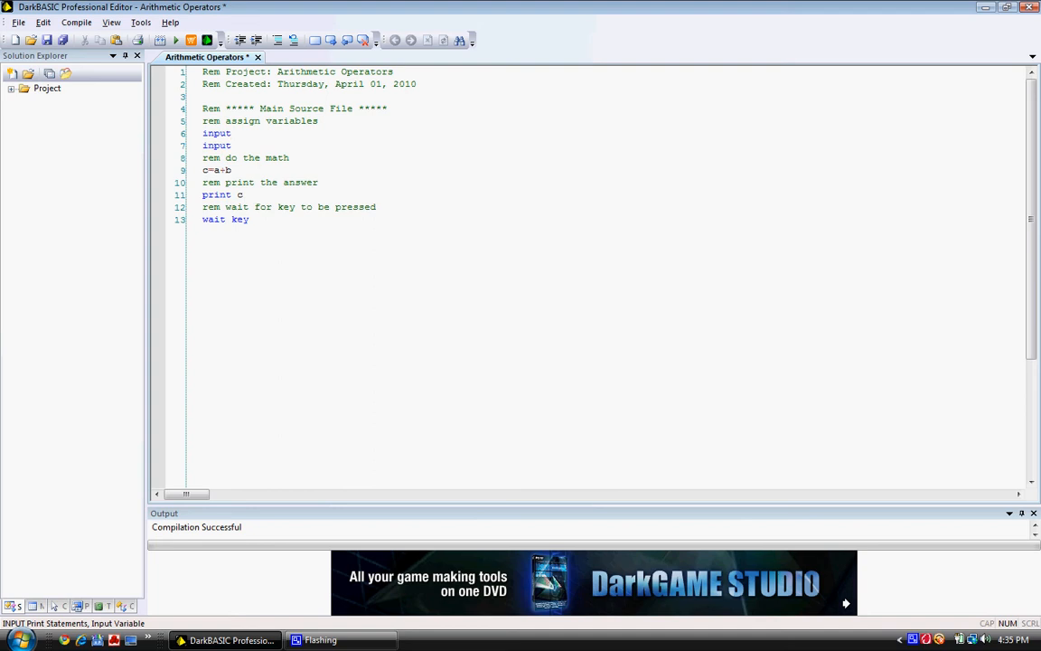
type("\"")
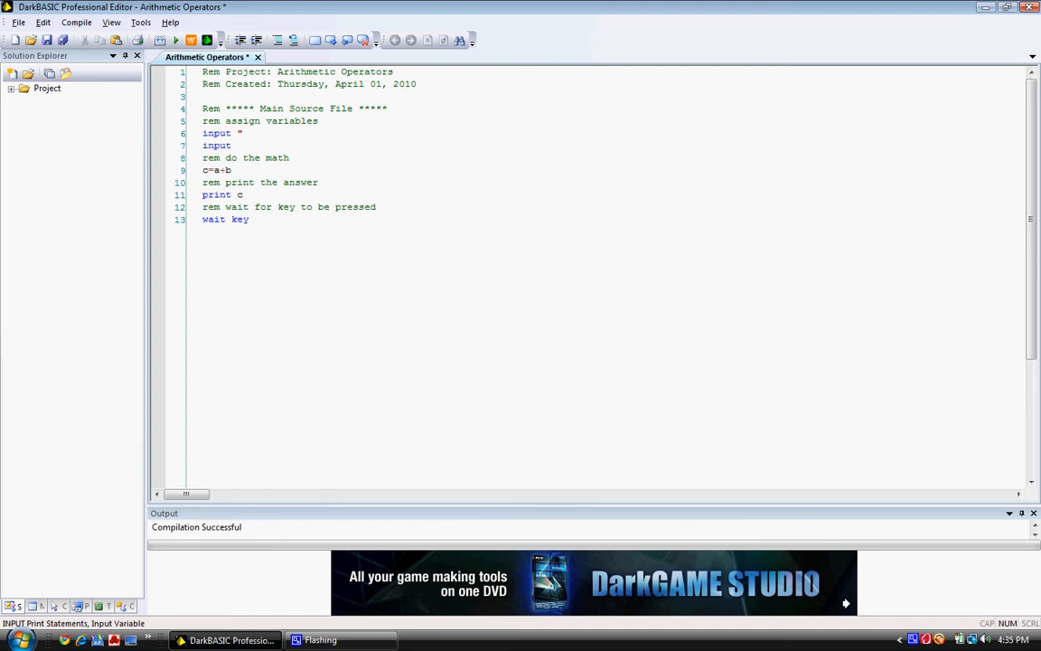
type("Fir")
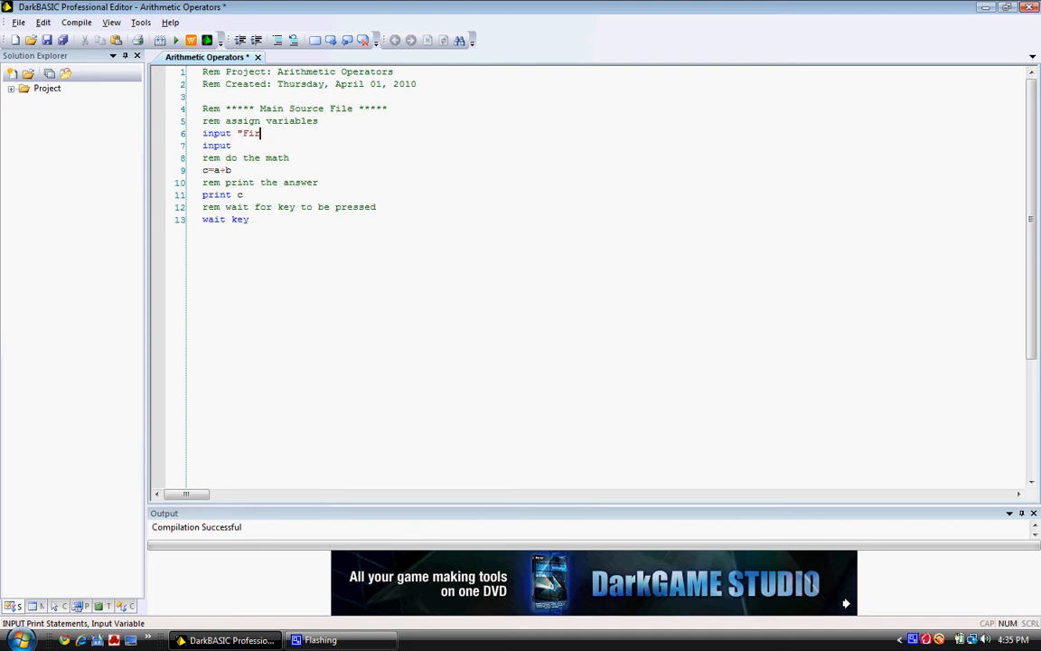
type("rst Number")
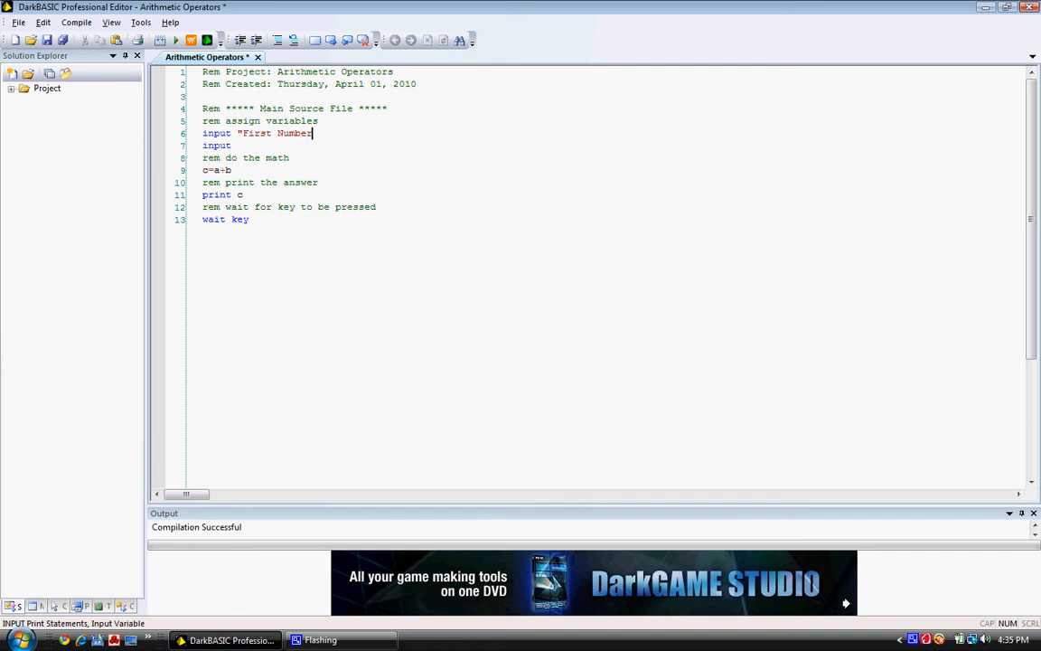
type(">")
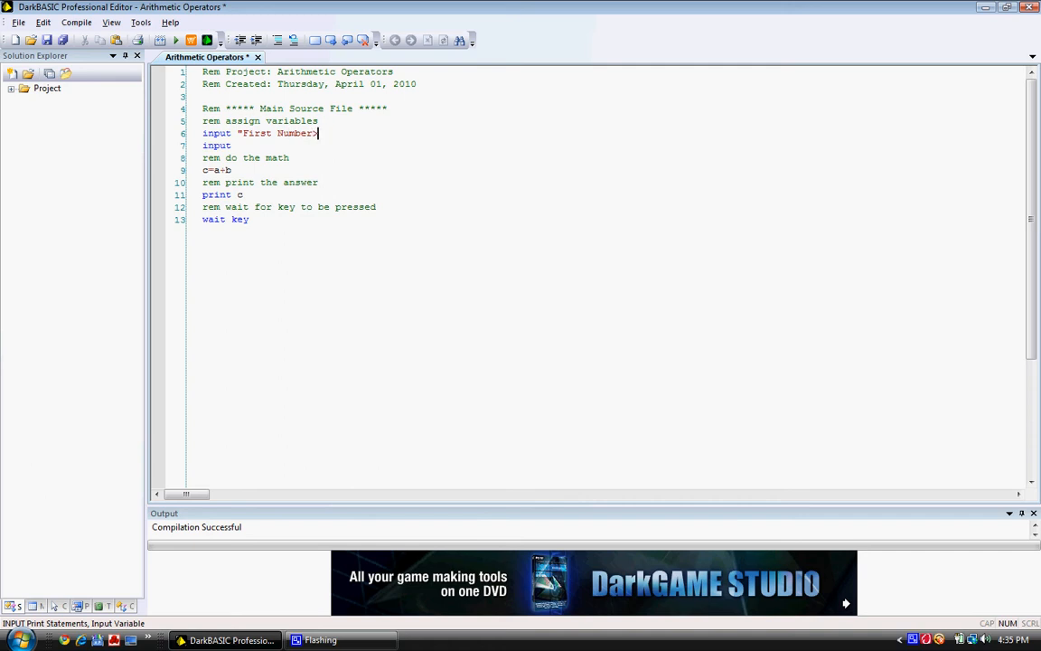
type("\"")
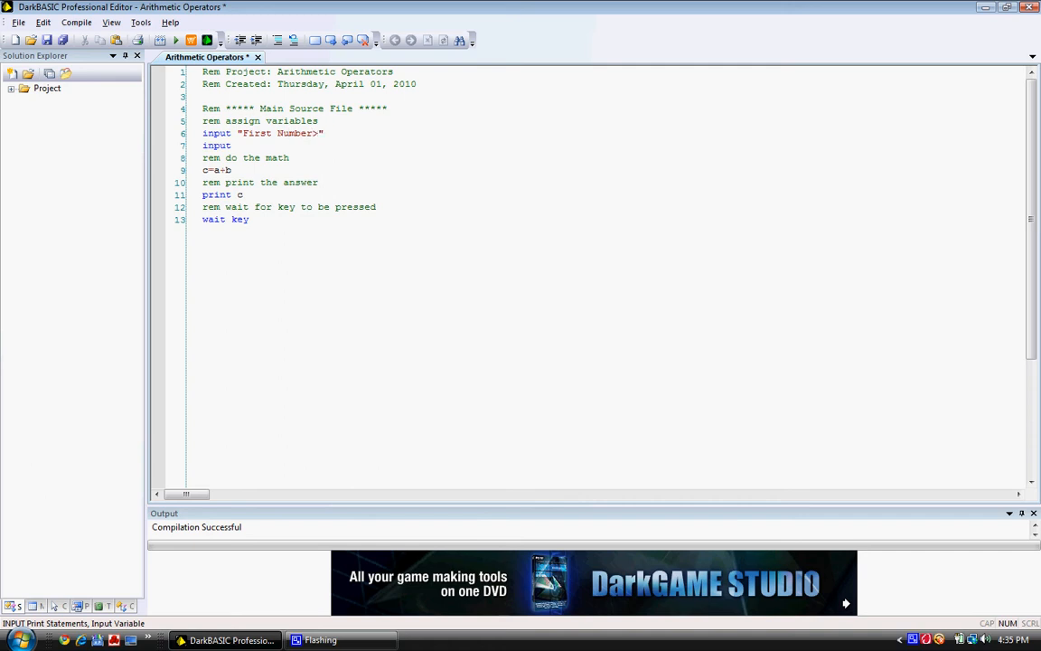
type(";")
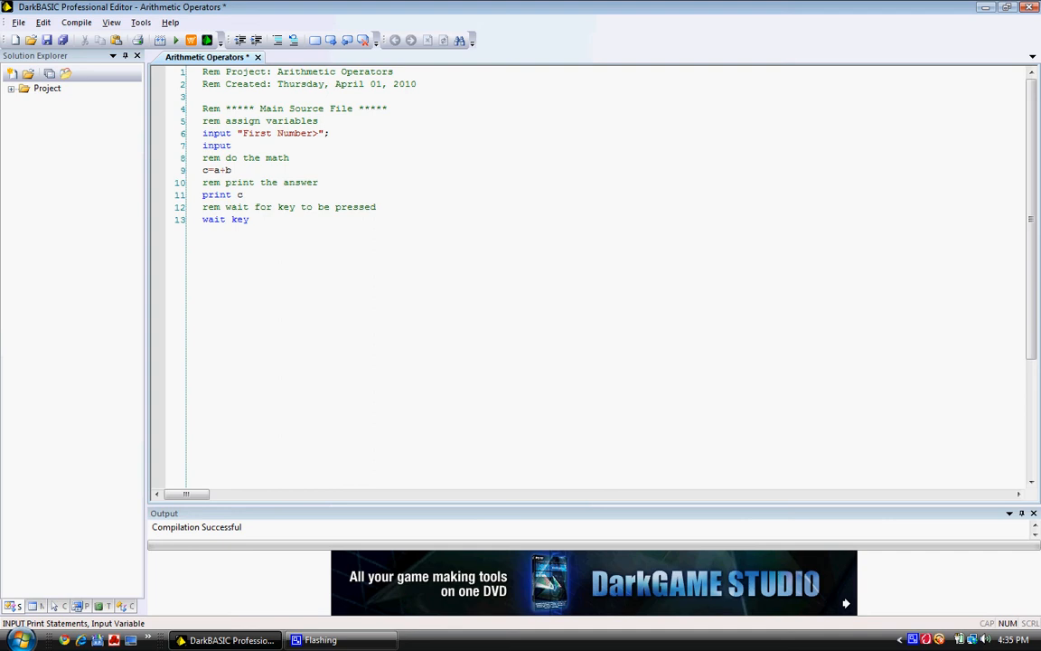
type("v1")
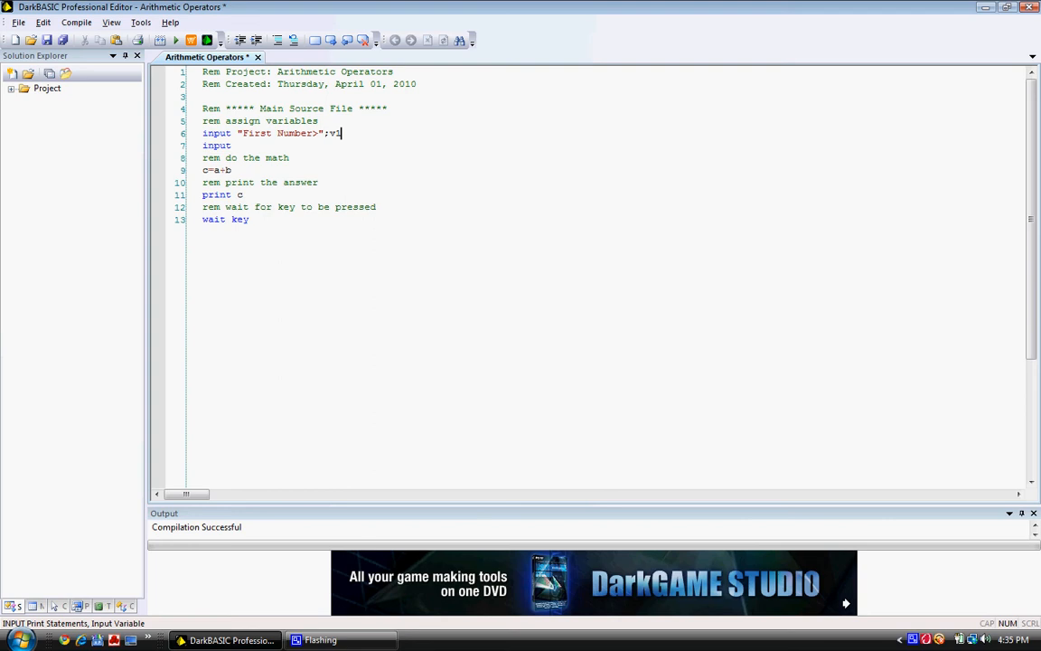
type(",")
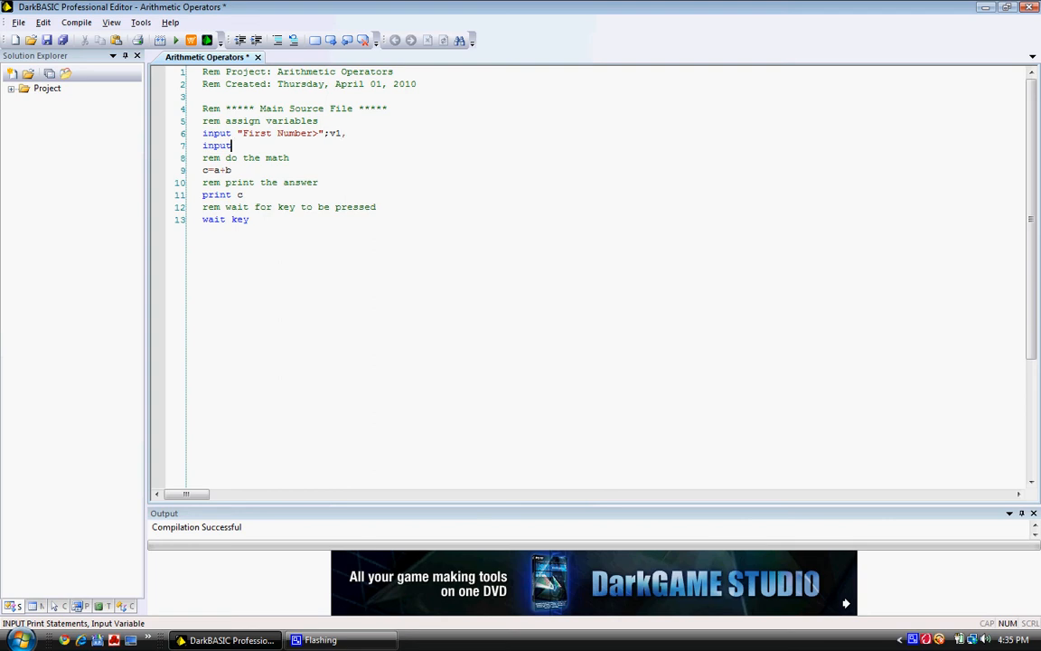
Complete line 7 as input "Second Number>";v2
type("\"")
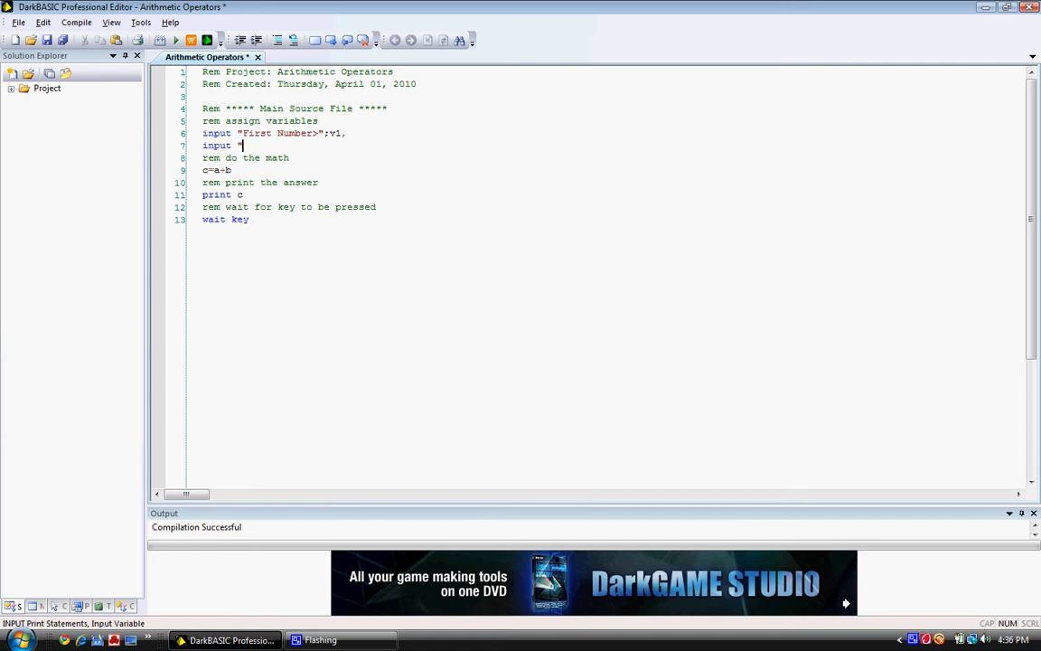
type("Second")
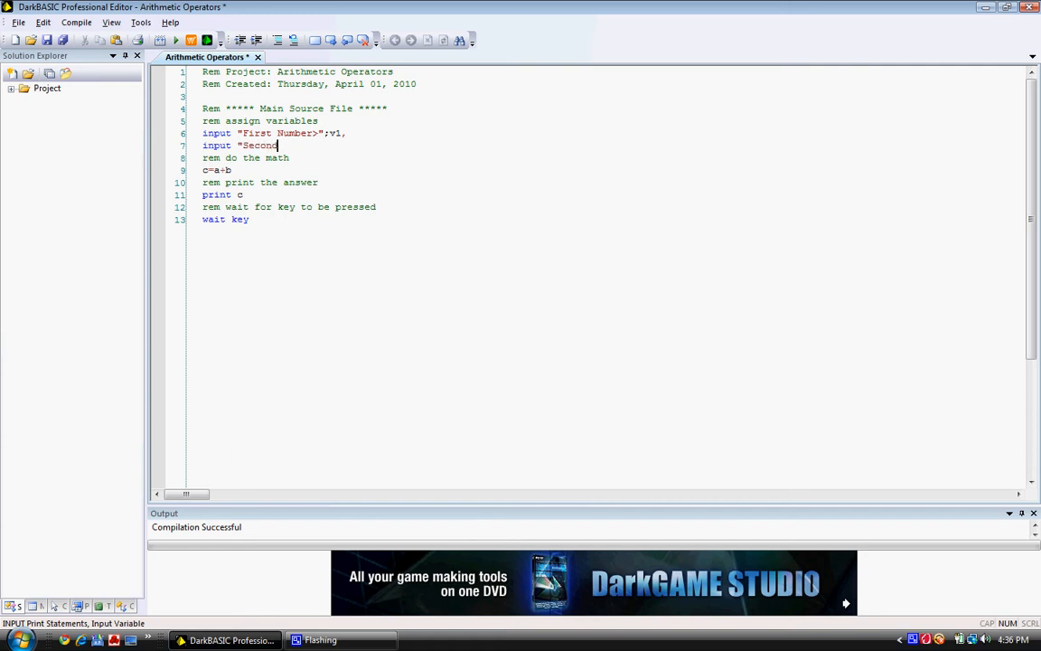
type("Number")
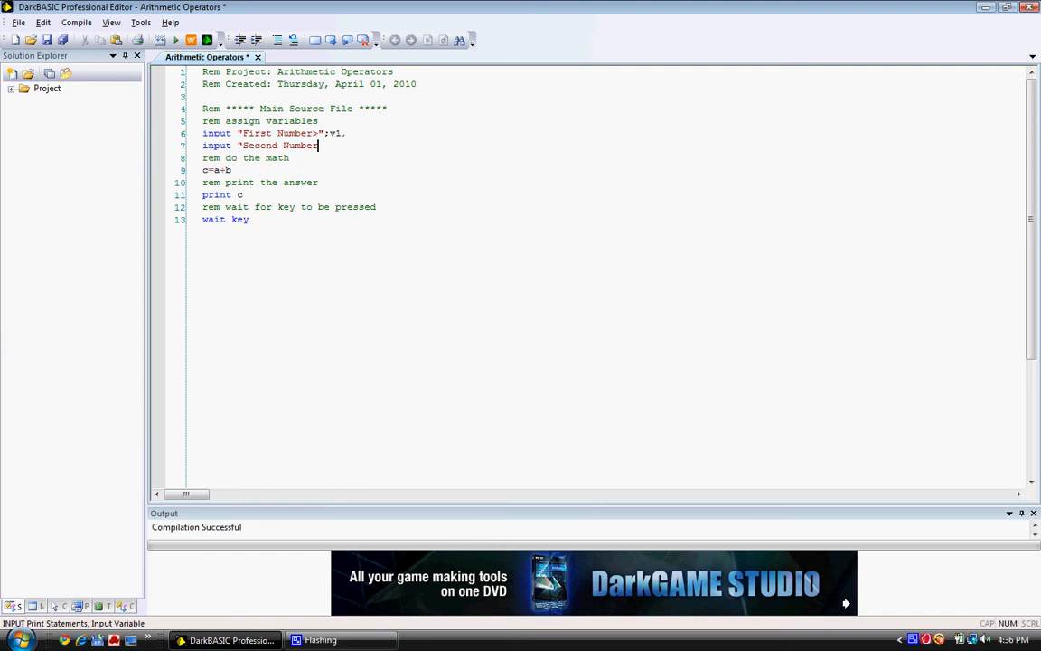
type("\"")
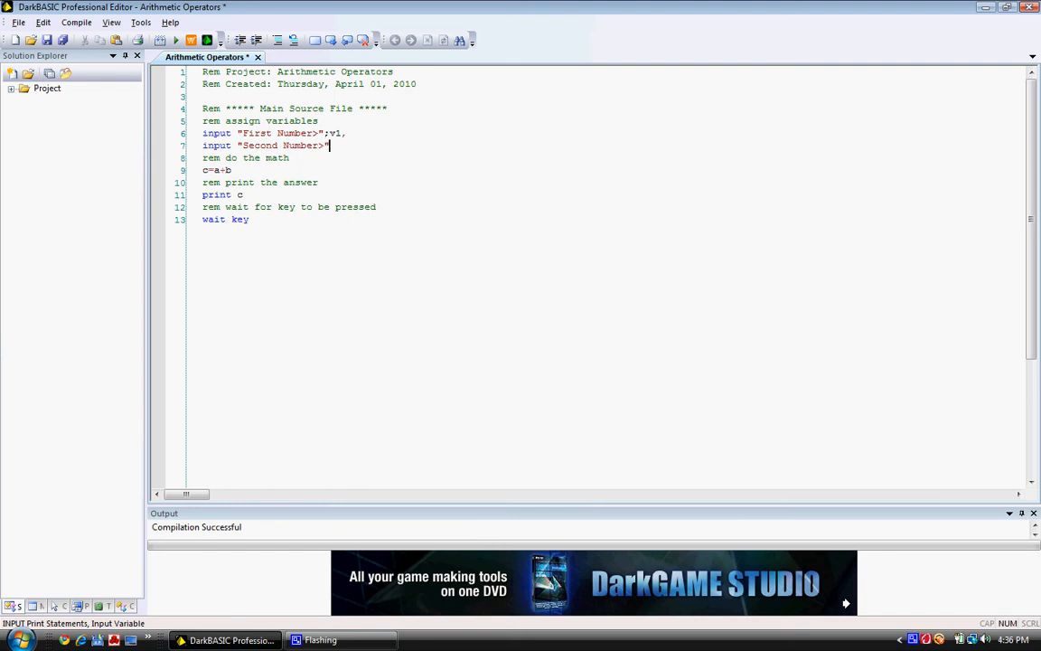
type(";")
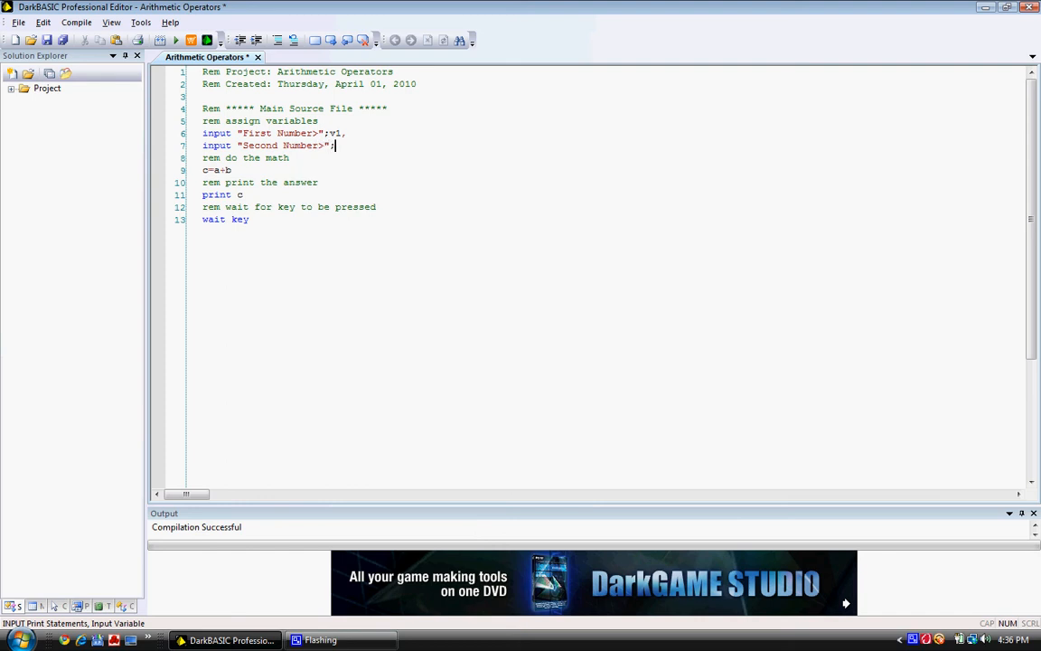
type("2")
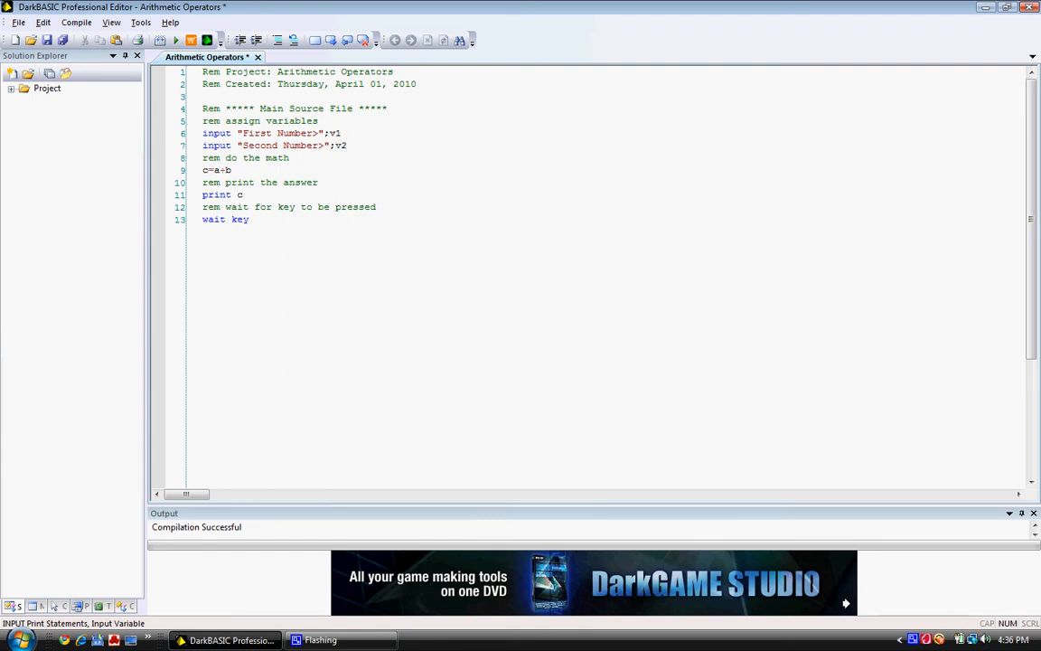
mouse_move(262, 133)
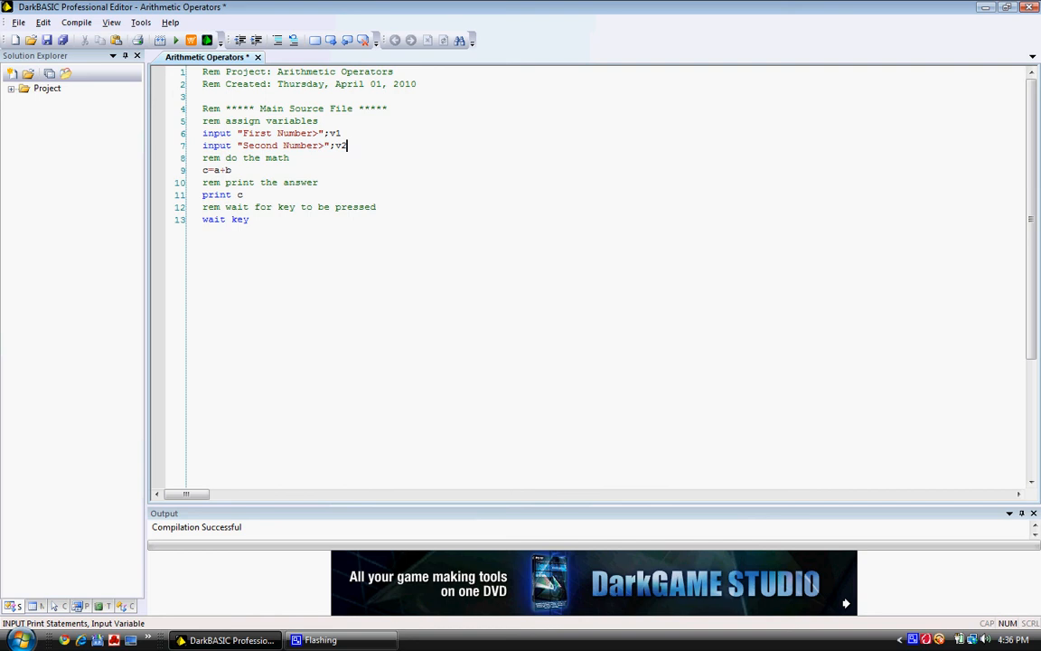
Replace v1 and v2 with a and b in the input lines and save the source
key("BackSpace")
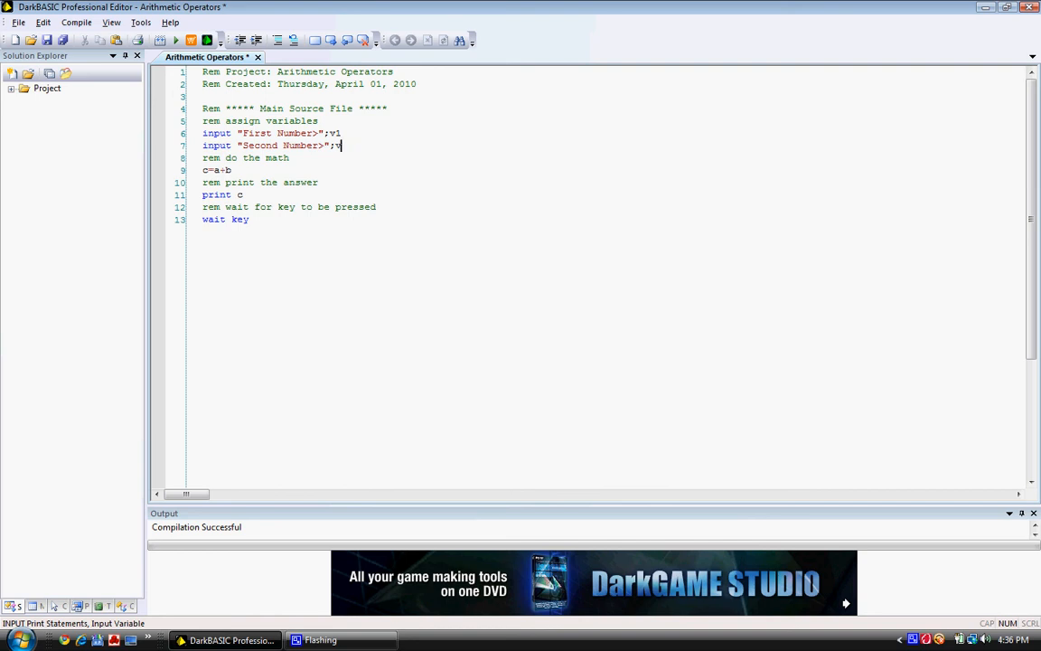
key("Backspace")
type("b")
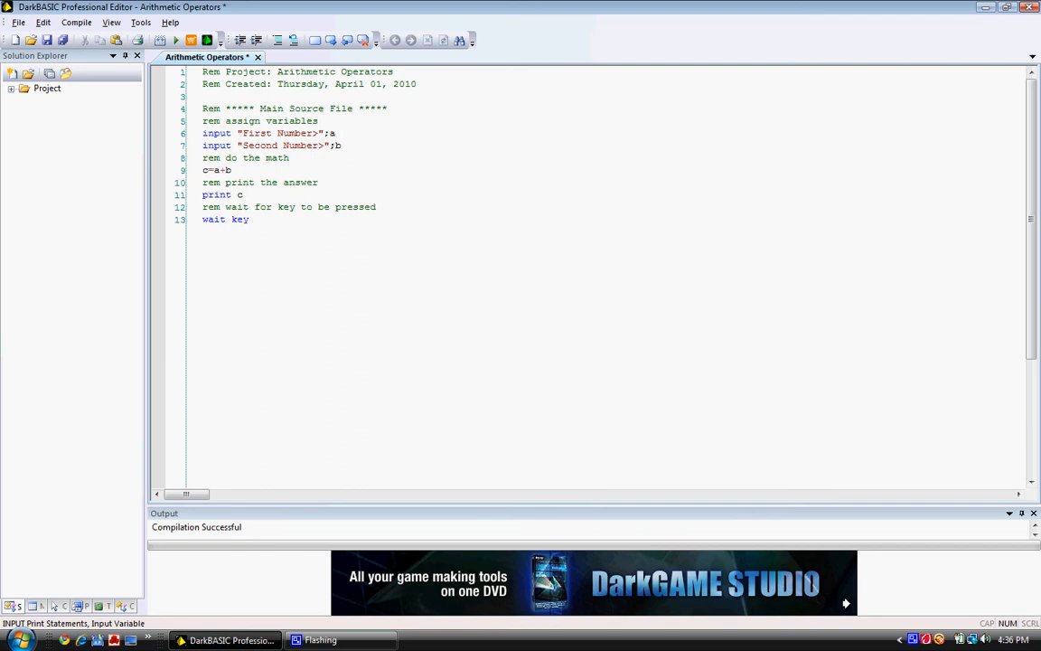
left_click(177, 40)
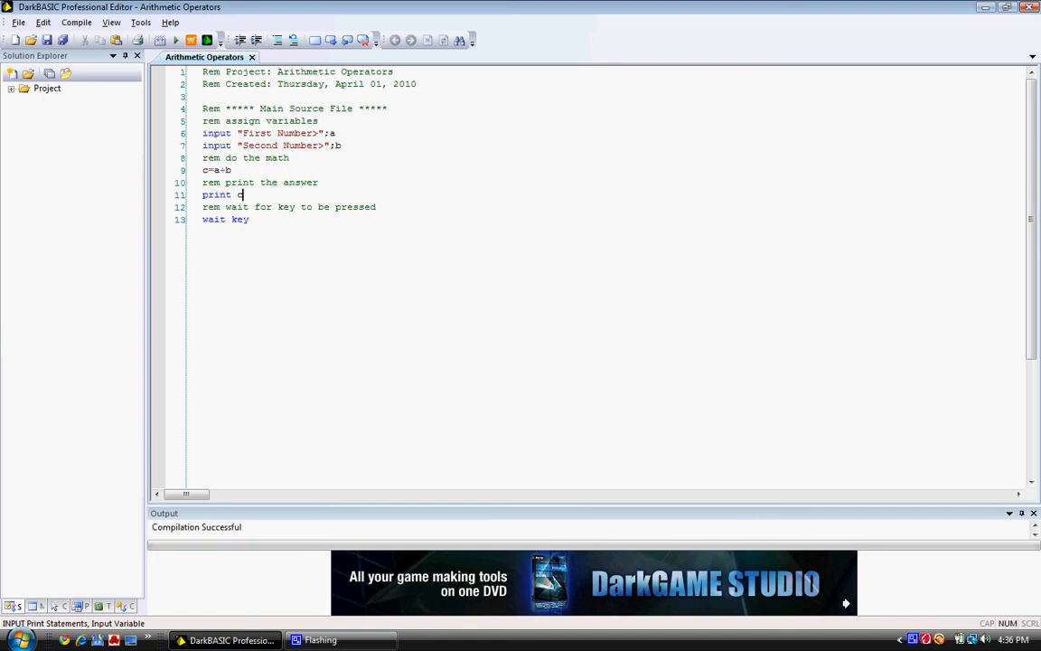
Compile and run the calculator, enter 234 as the second number, then close its window
left_click(177, 40)
type("4")
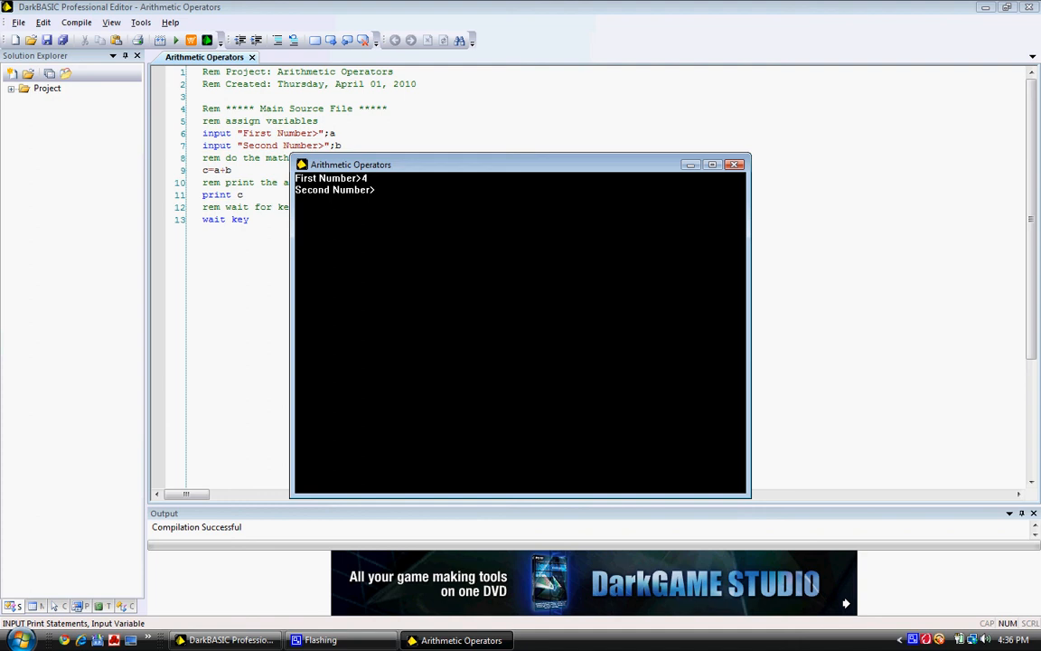
type("234")
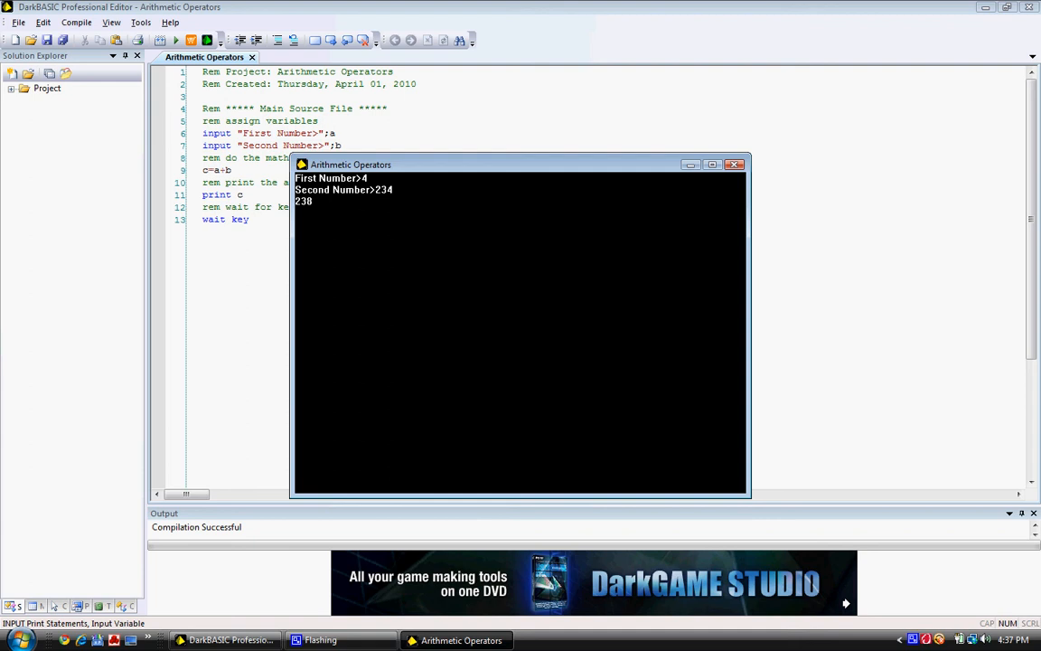
mouse_move(734, 162)
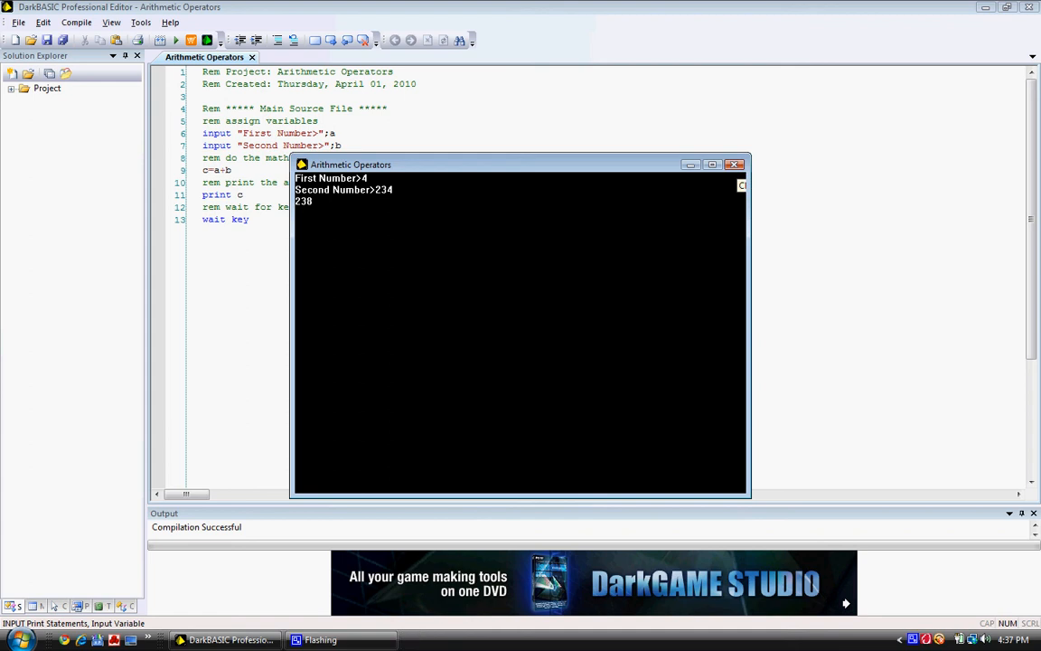
left_click(734, 164)
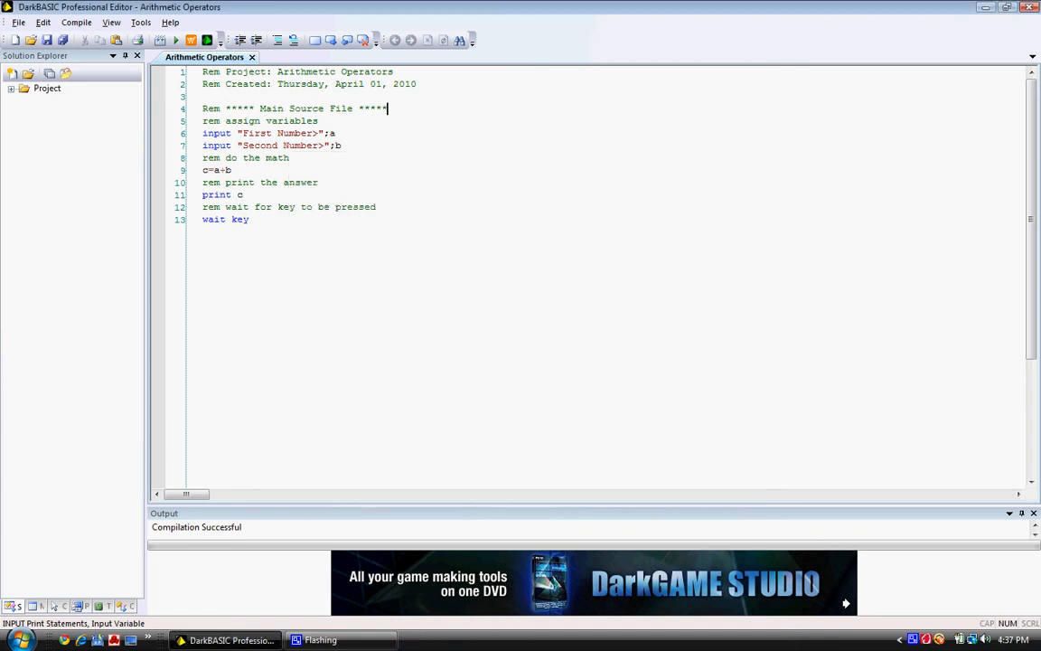
Add a 'rem welcome player to' comment line below the Main Source File header
key("Return")
type("rem")
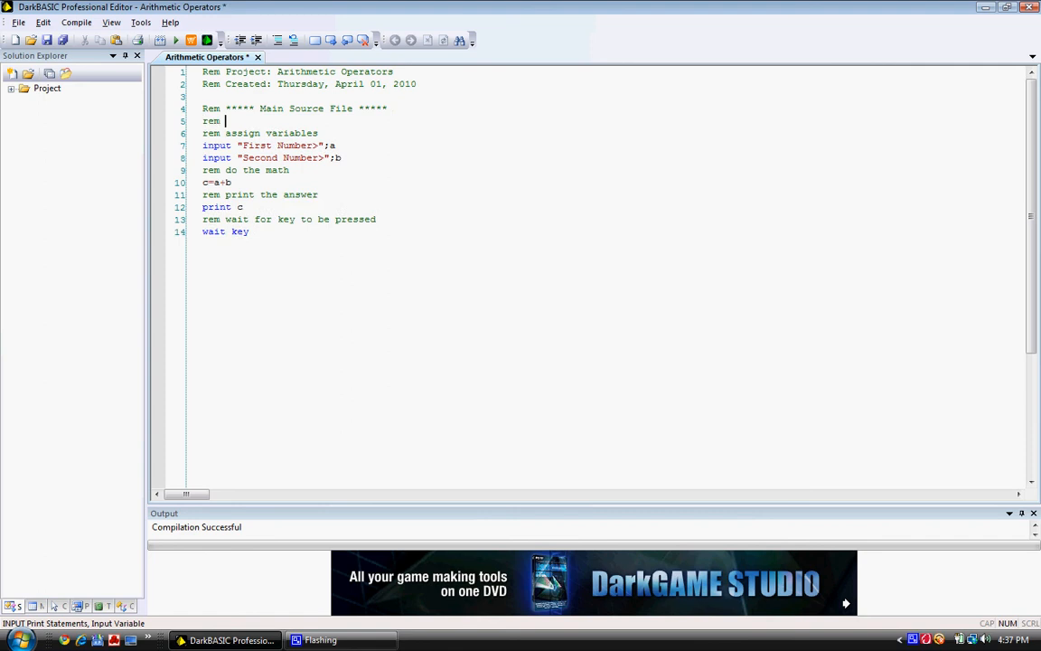
type("welcome")
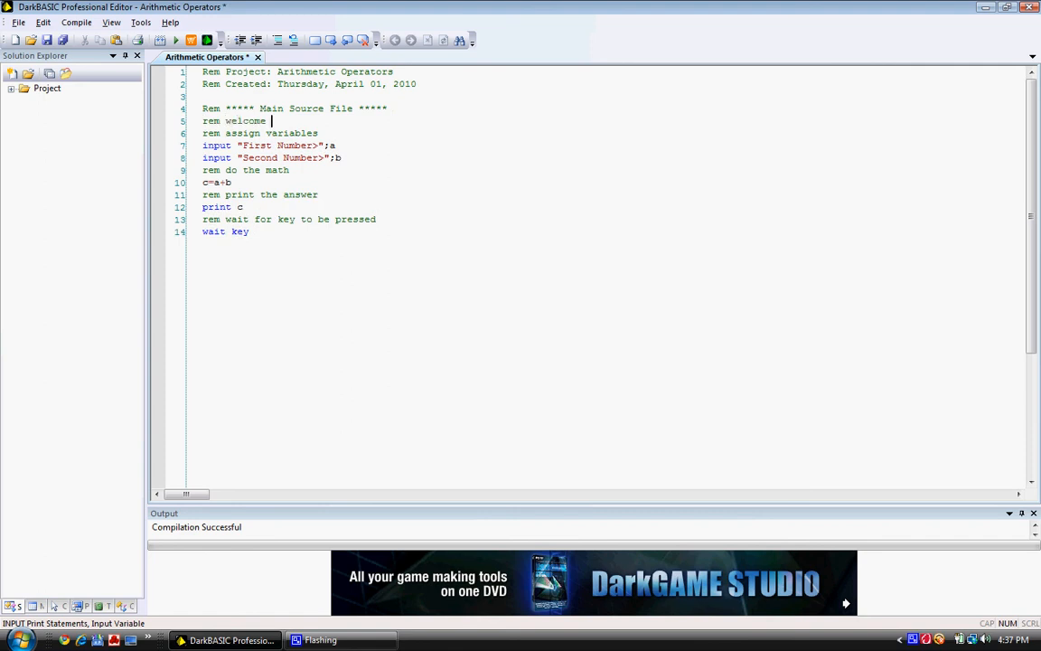
type("player")
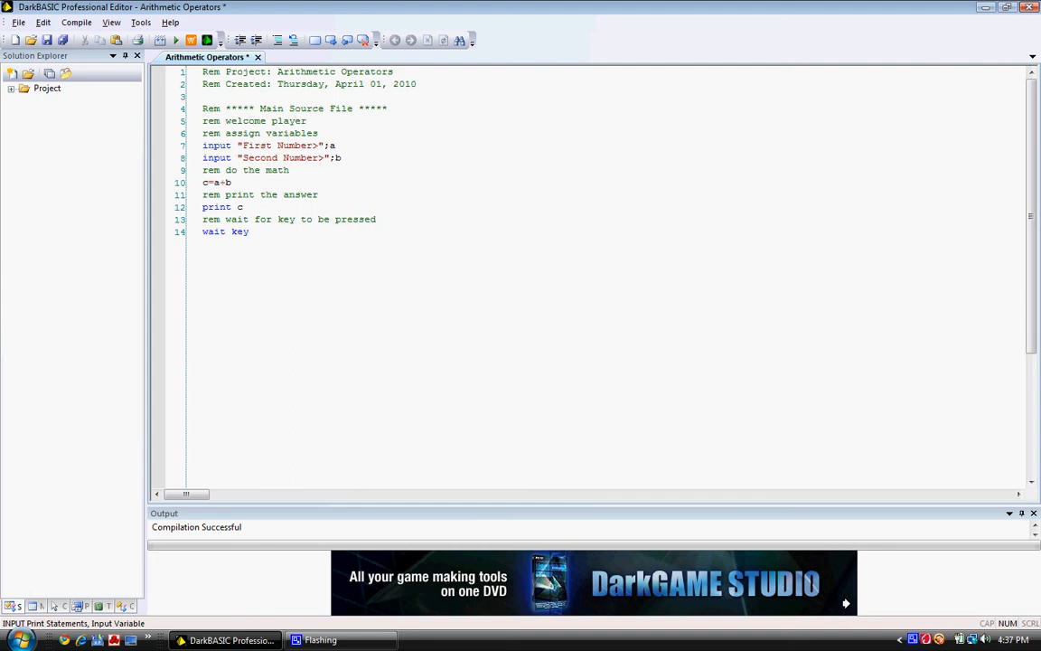
left_click(311, 119)
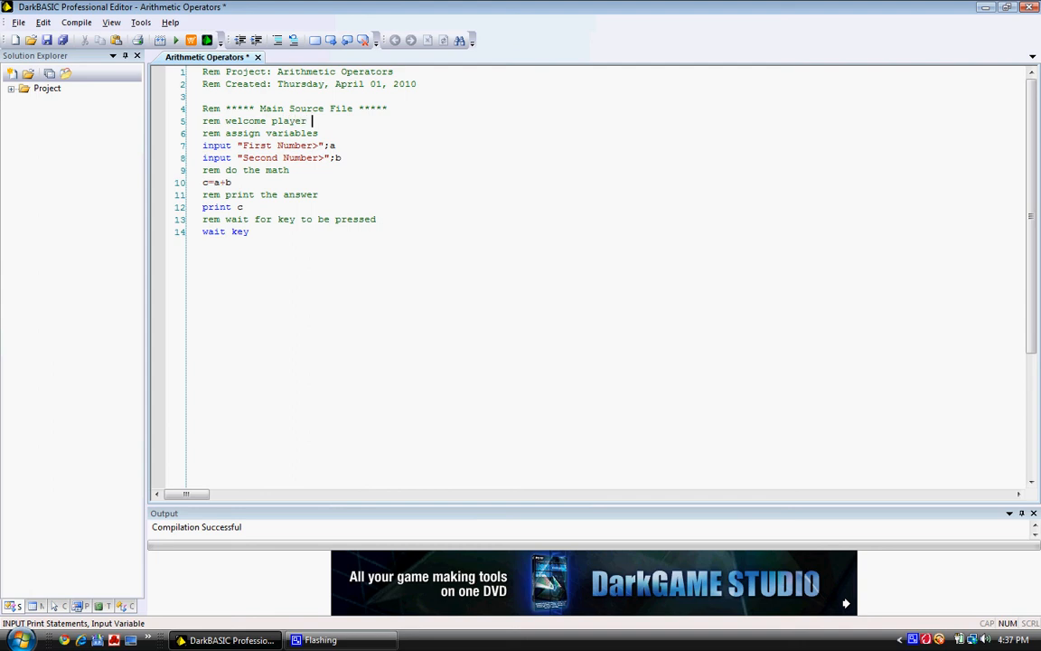
type("to game")
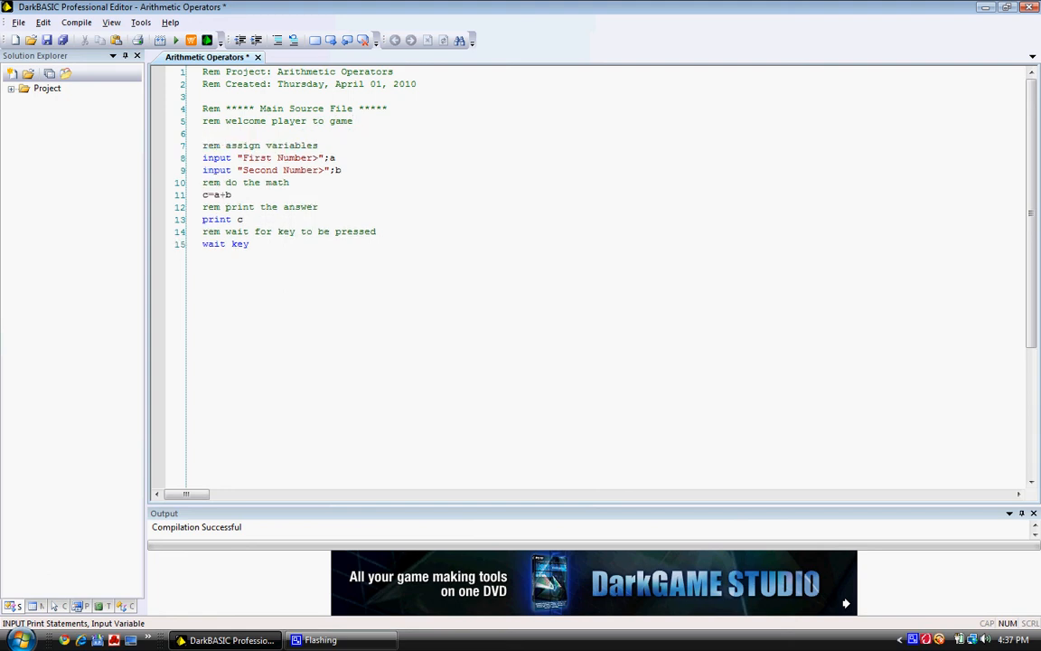
Add print "Welcome to the calculator program!" on a new line
type("pri")
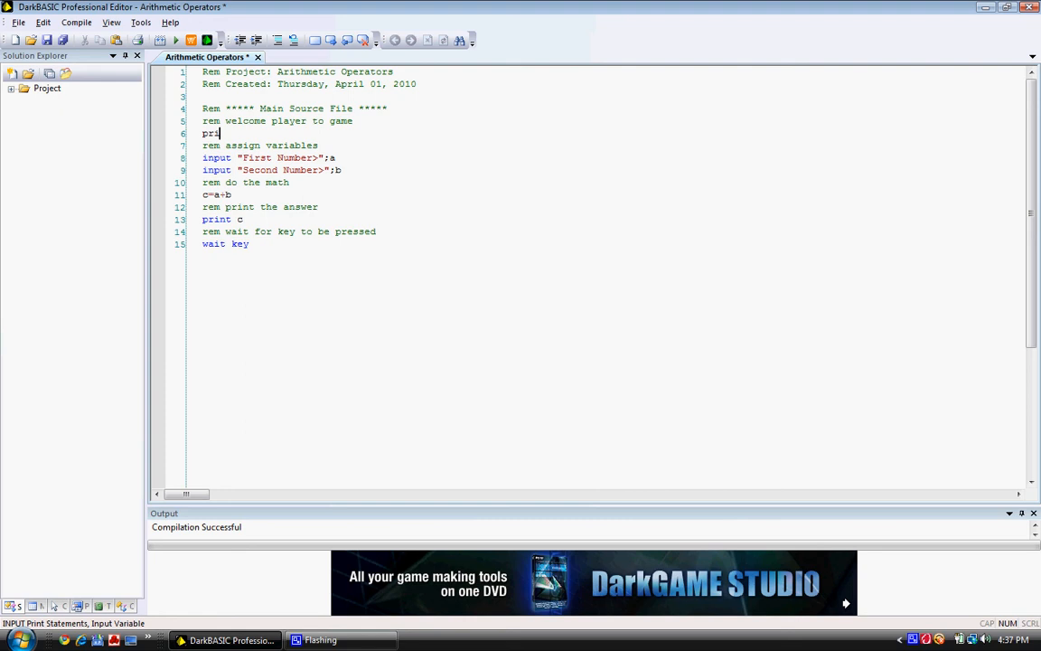
type("nt")
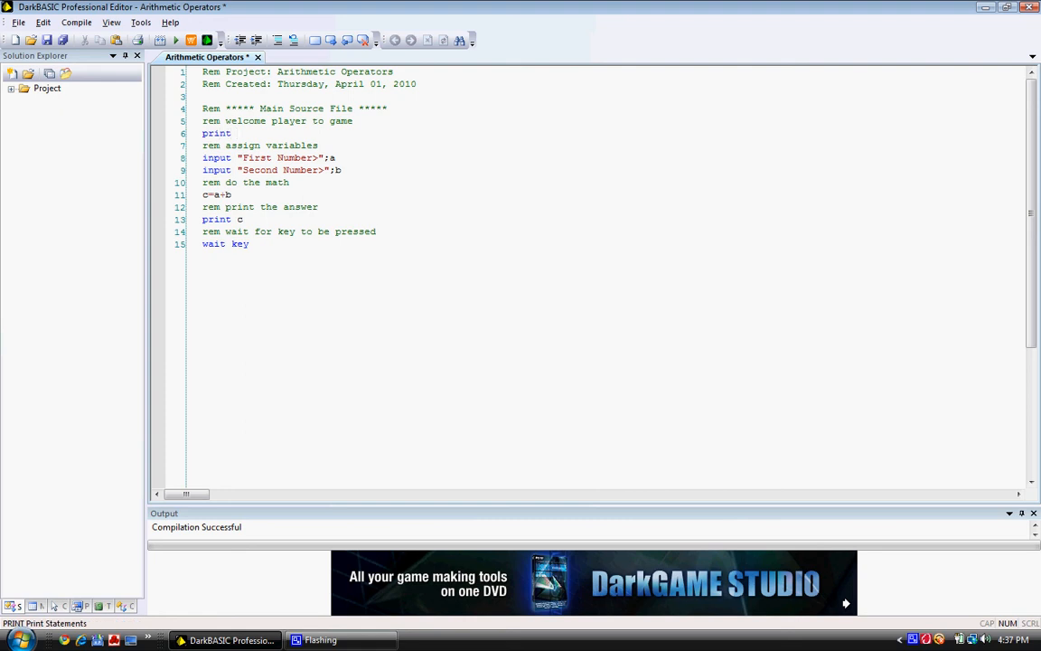
type("\"")
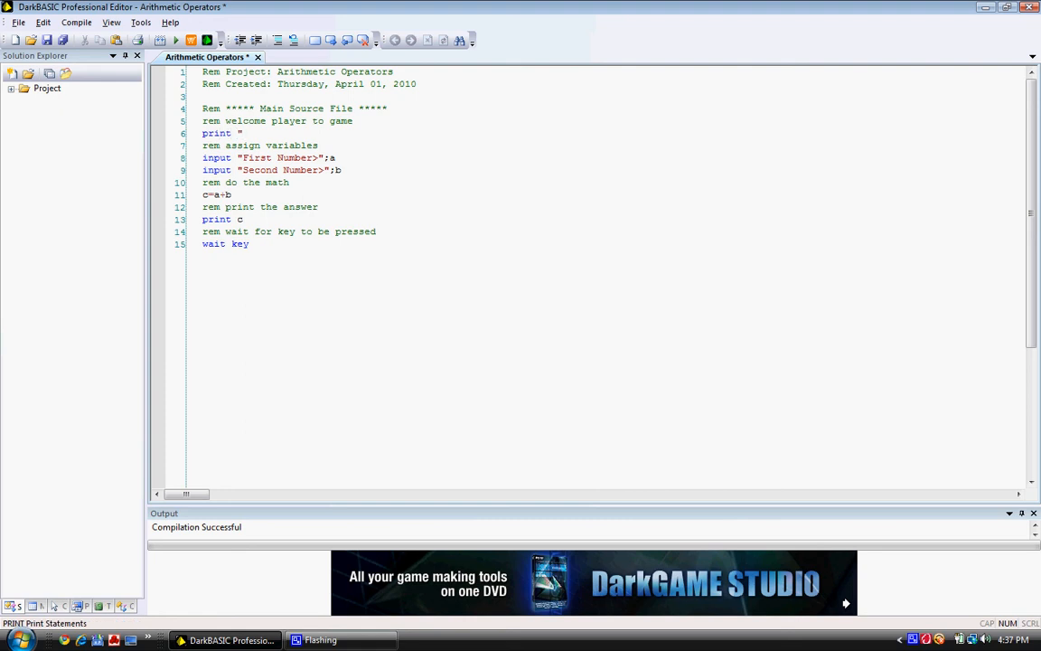
type("Welcome to")
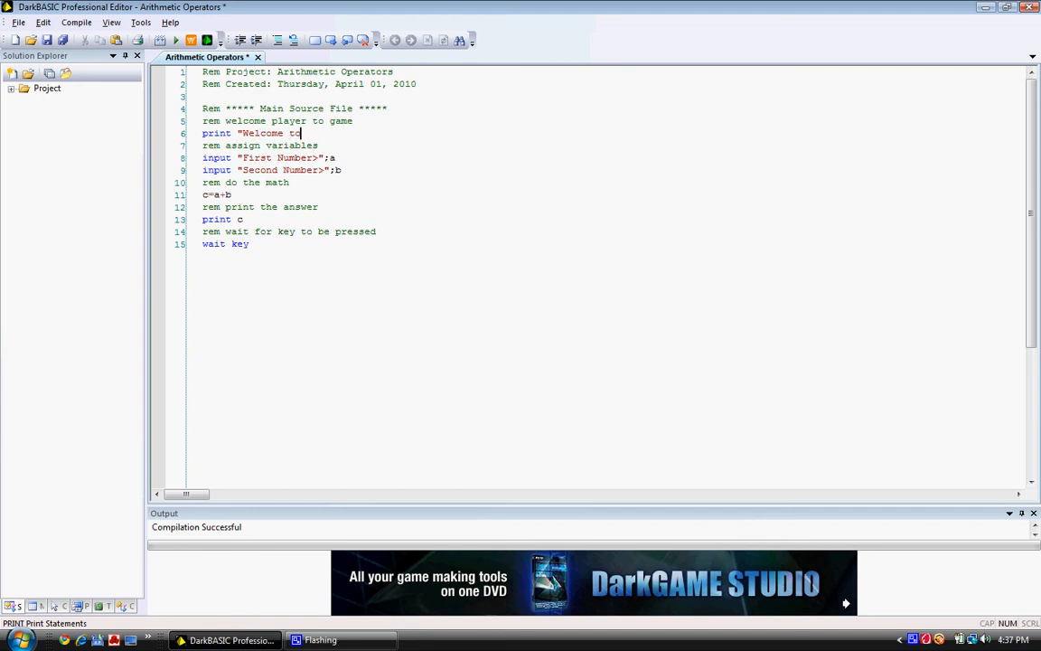
type("the")
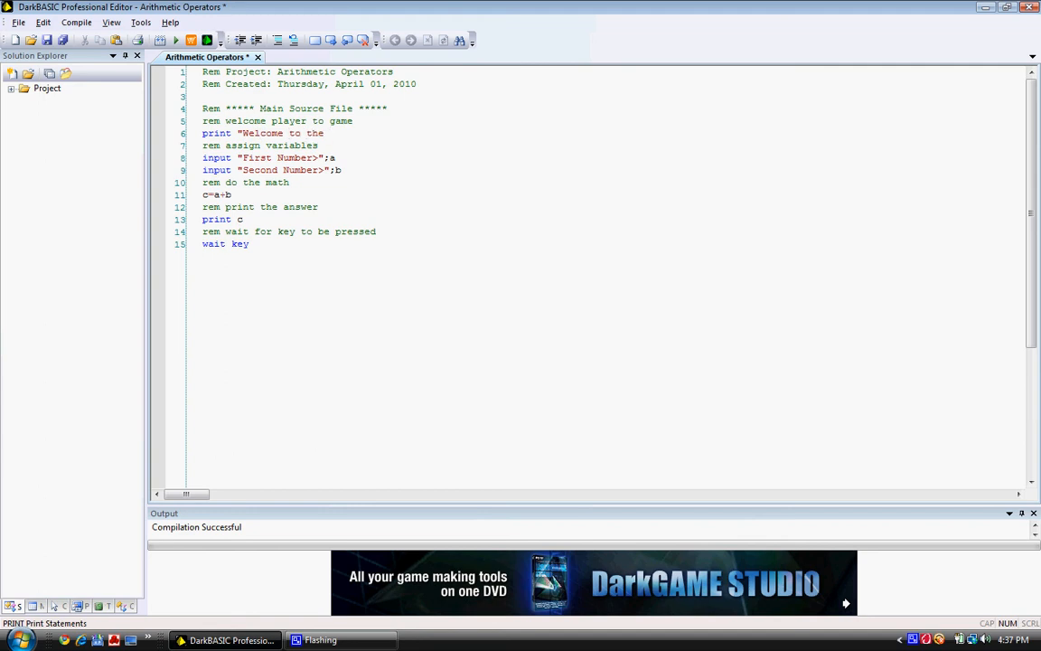
type("calculator program")
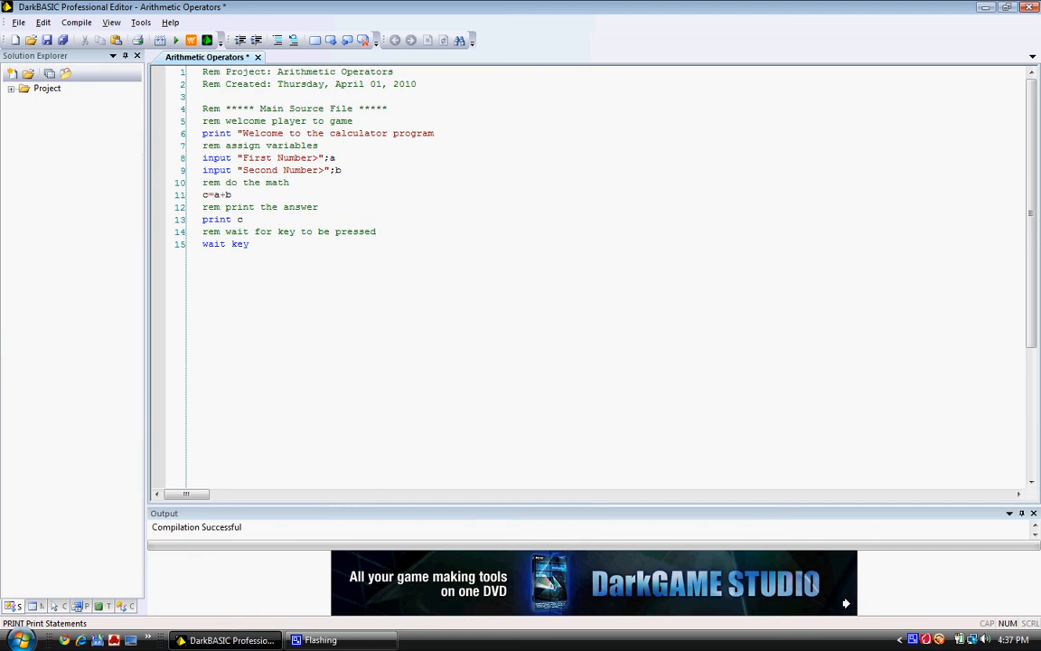
type("!\"")
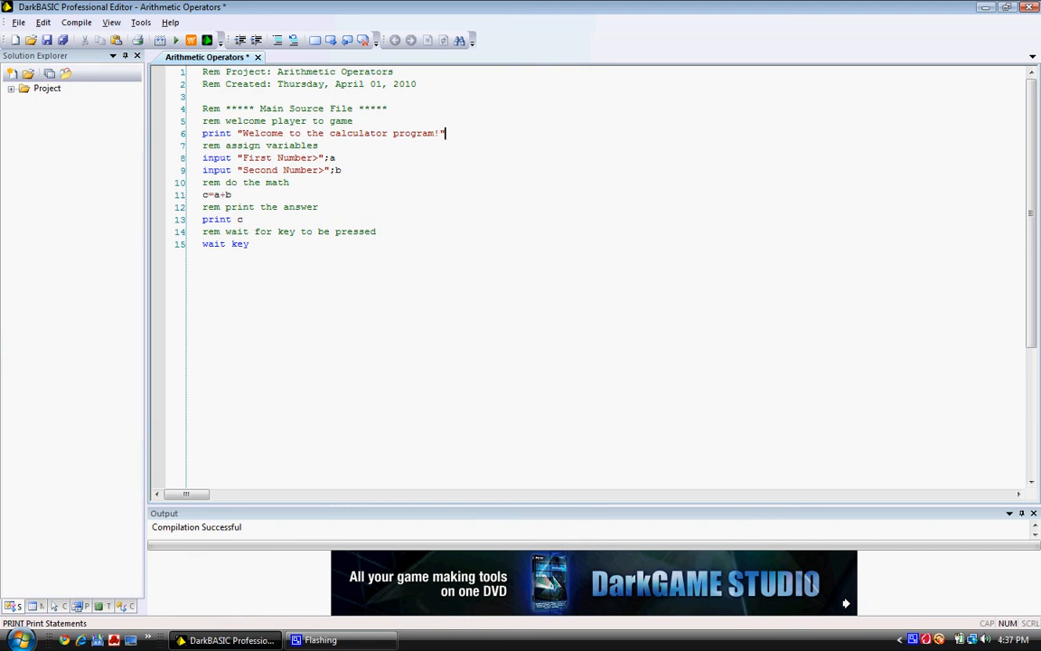
Follow the greeting with a wait 1000 line
type("wait")
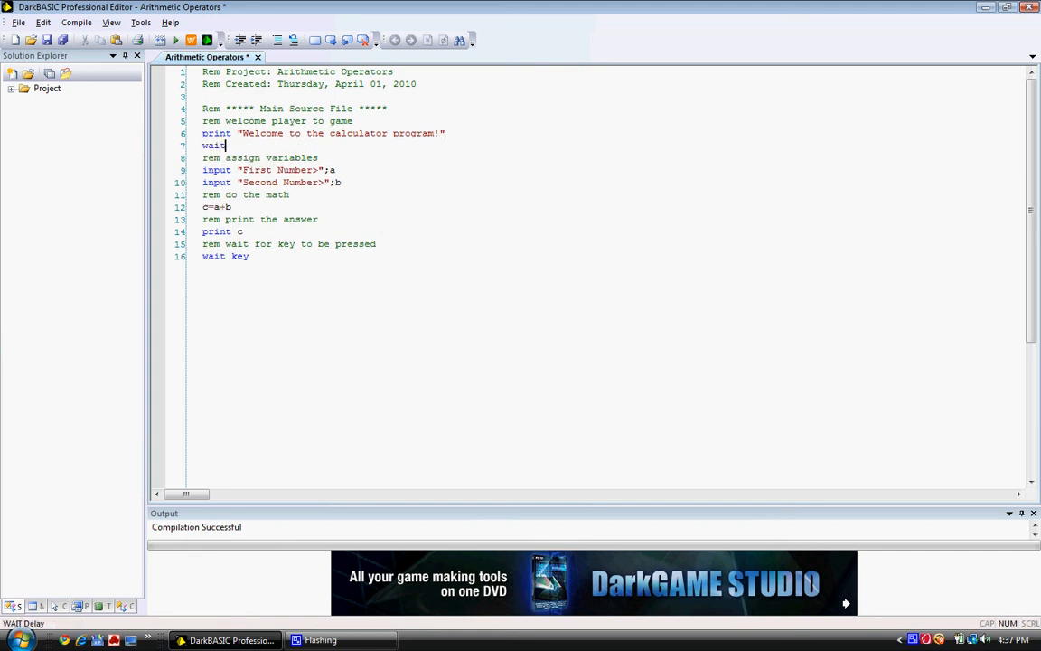
type("1000")
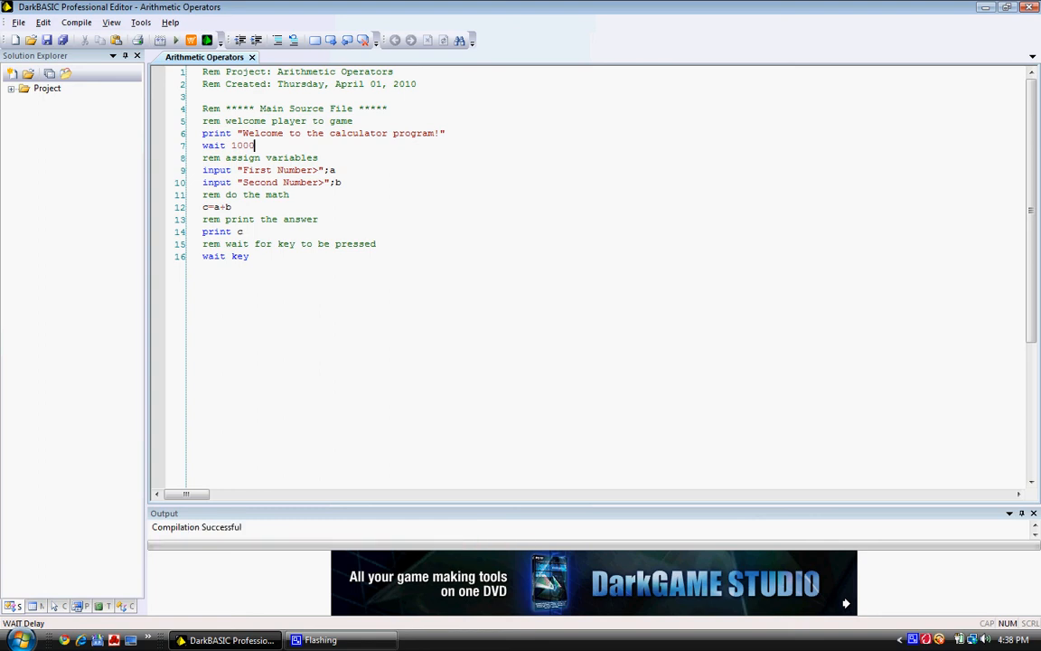
left_click(192, 40)
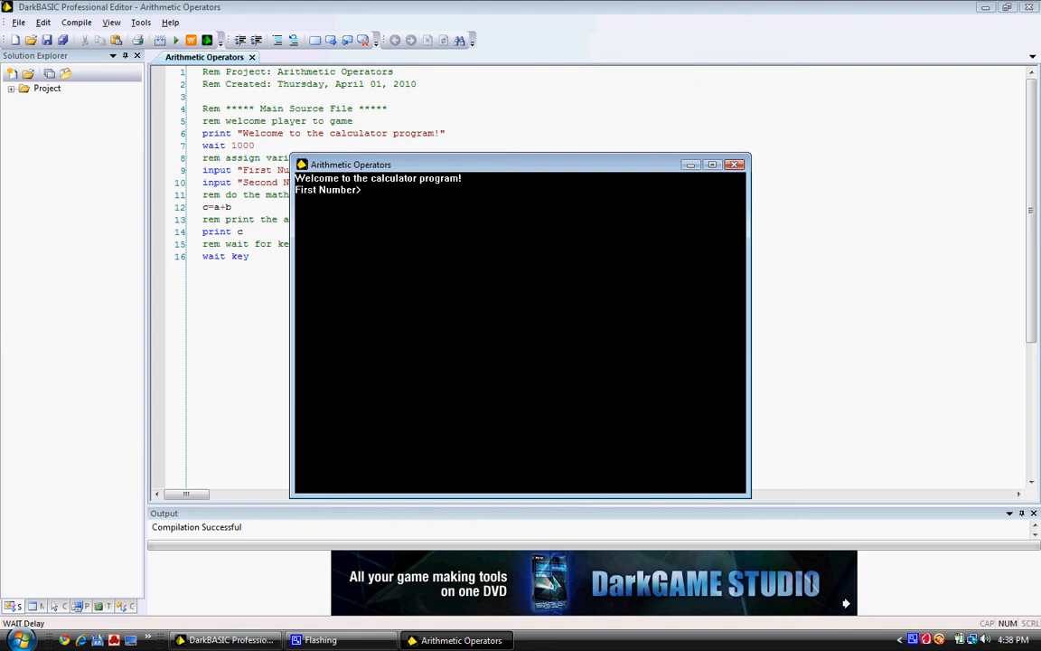
type("3")
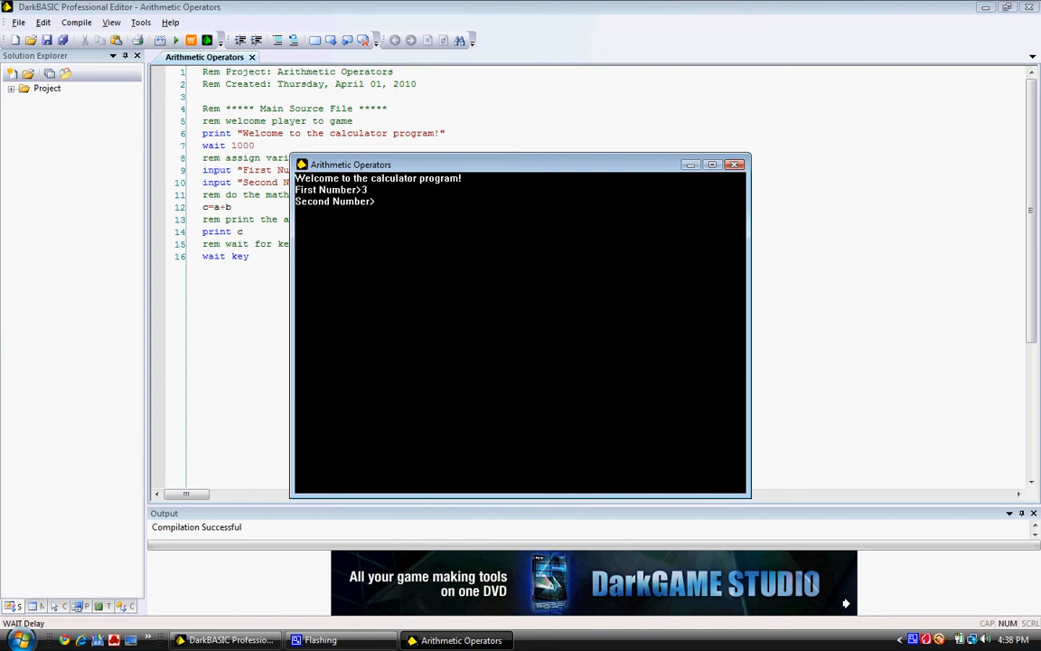
type("5")
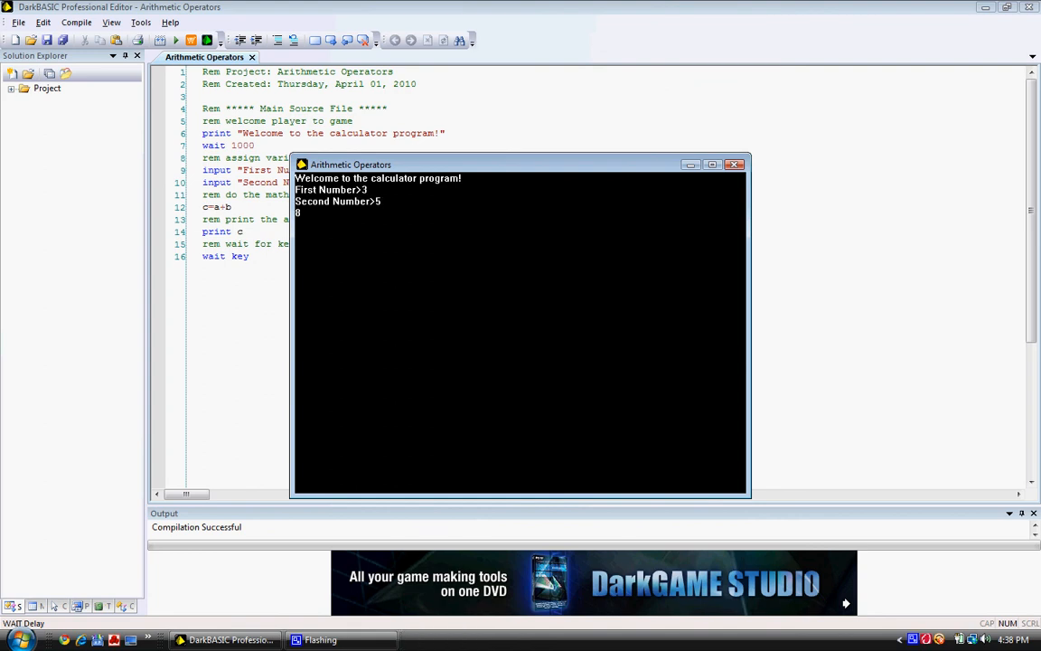
left_click(733, 162)
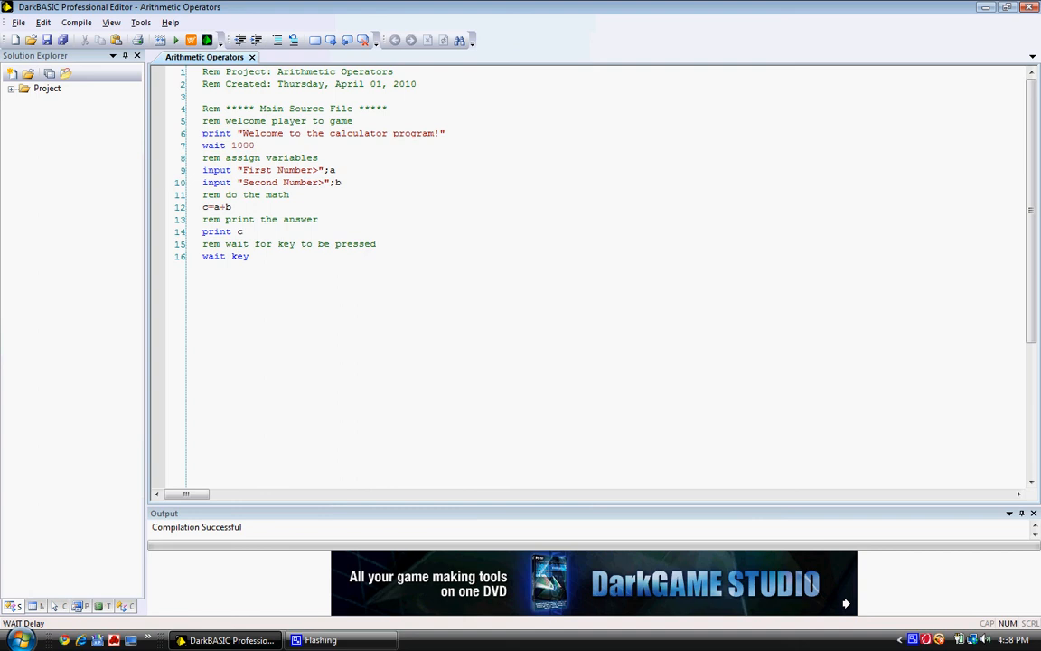
Change the math line's operator to *, then to / so it reads c=a/b
left_click(257, 145)
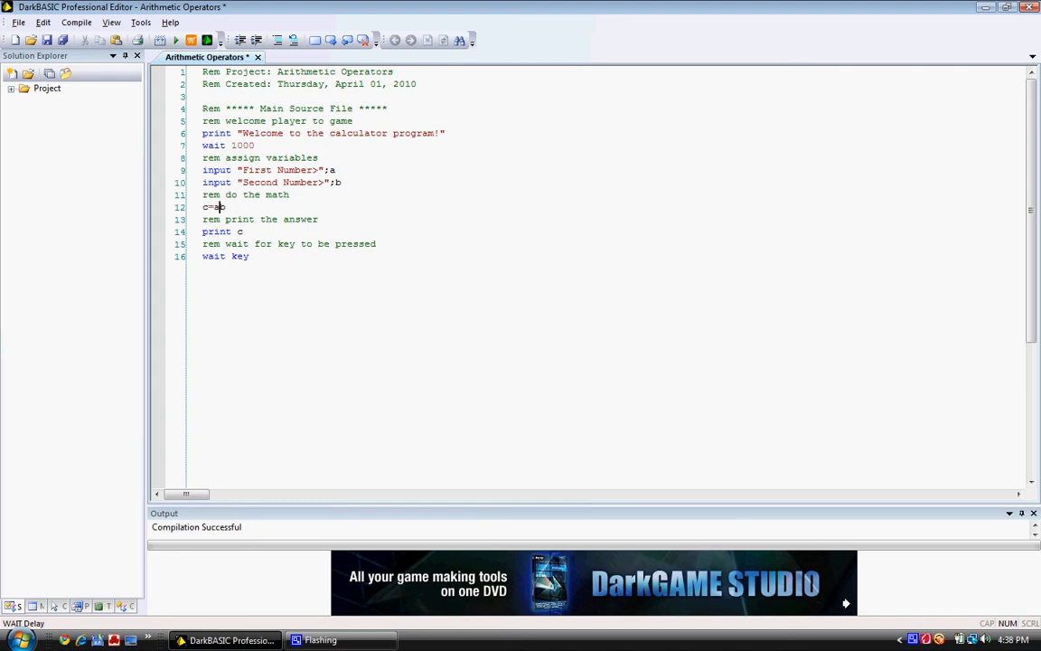
type("*b")
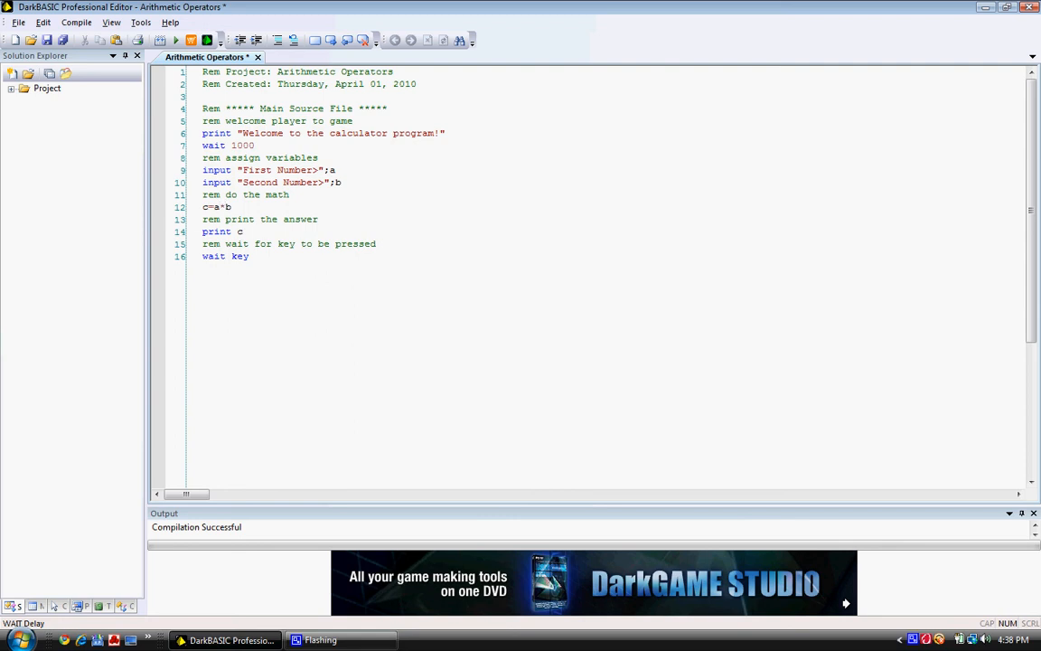
key("Backspace")
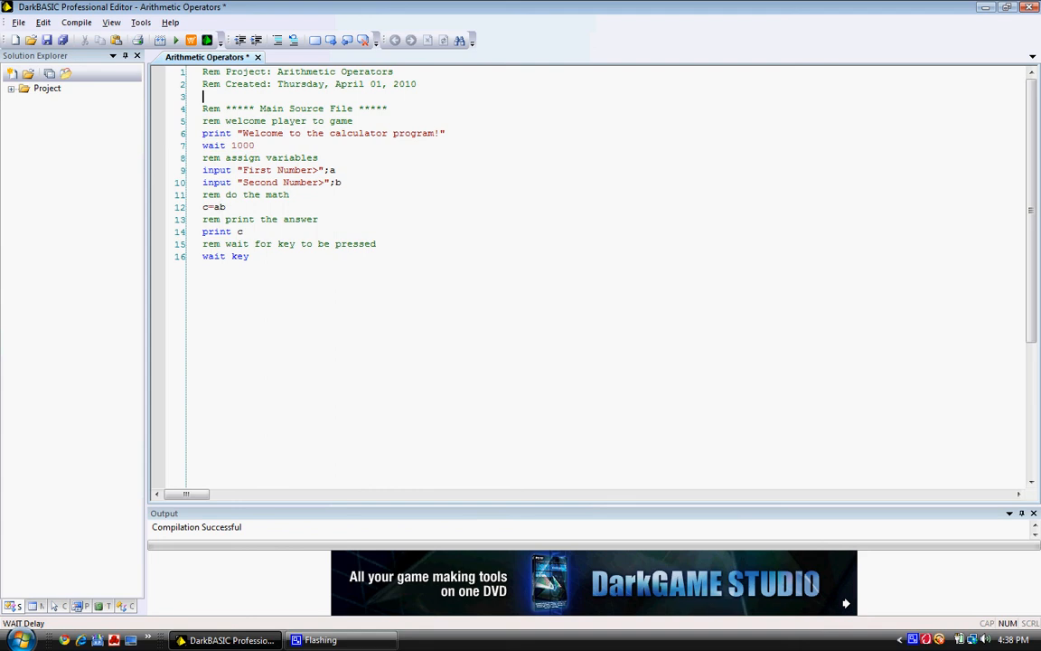
type("/")
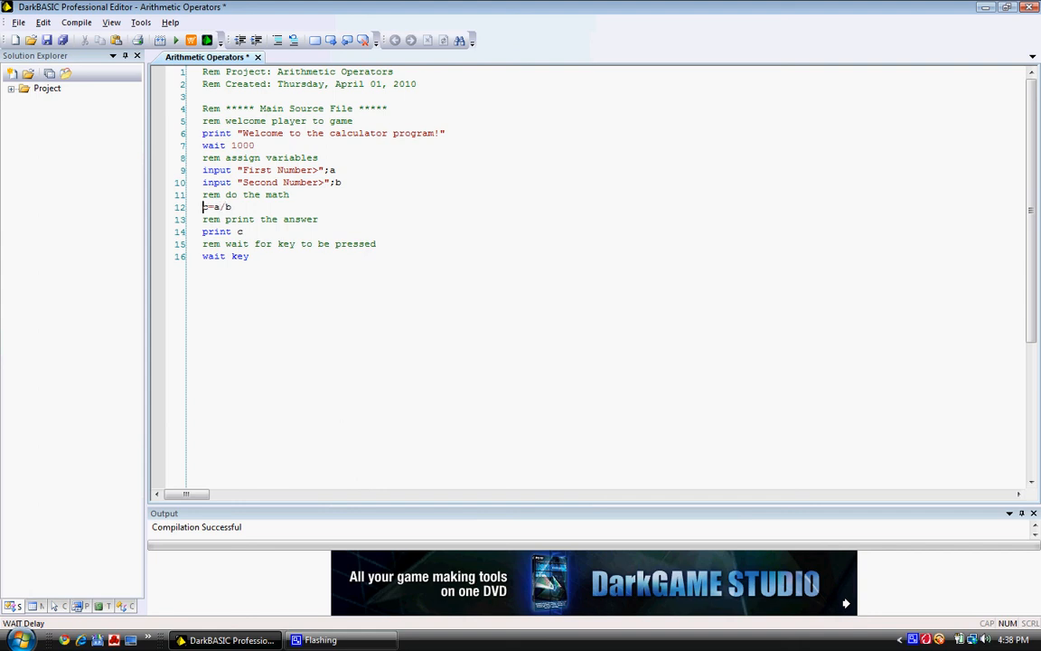
type("c")
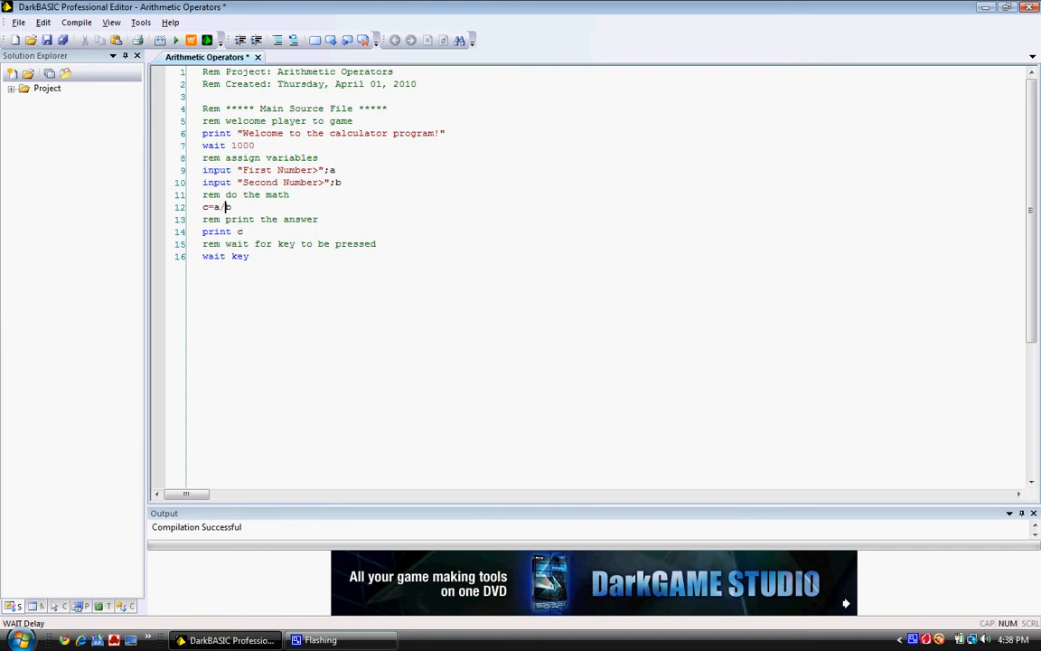